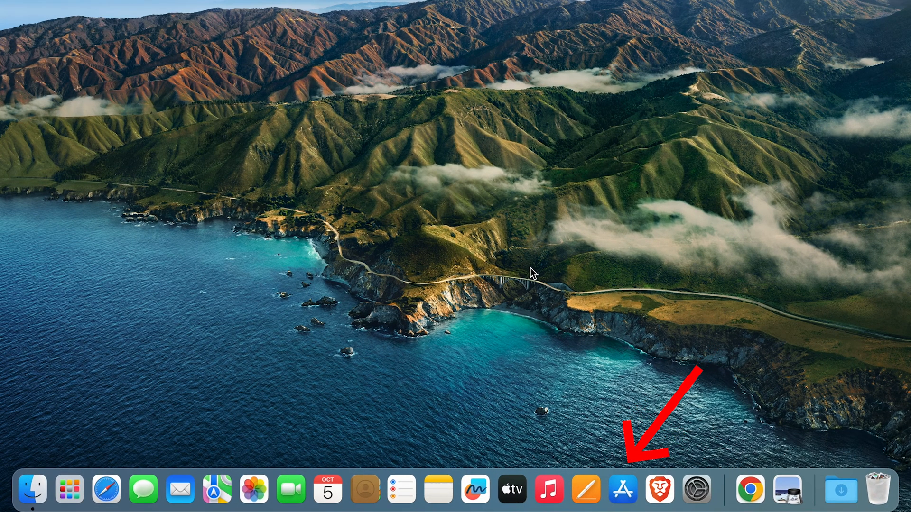
mouse_move(622, 489)
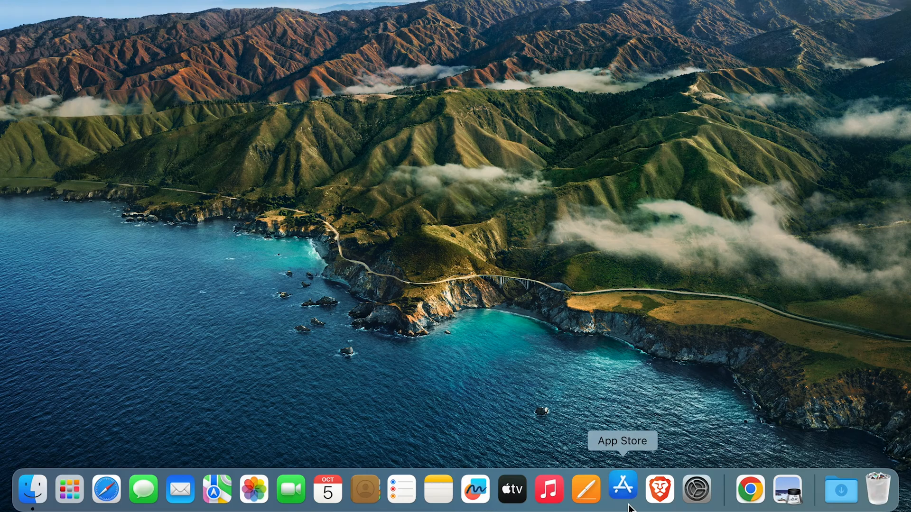
Search the App Store for 'facebook', finding WhatsApp, Messenger and Telegram but no Facebook
left_click(622, 489)
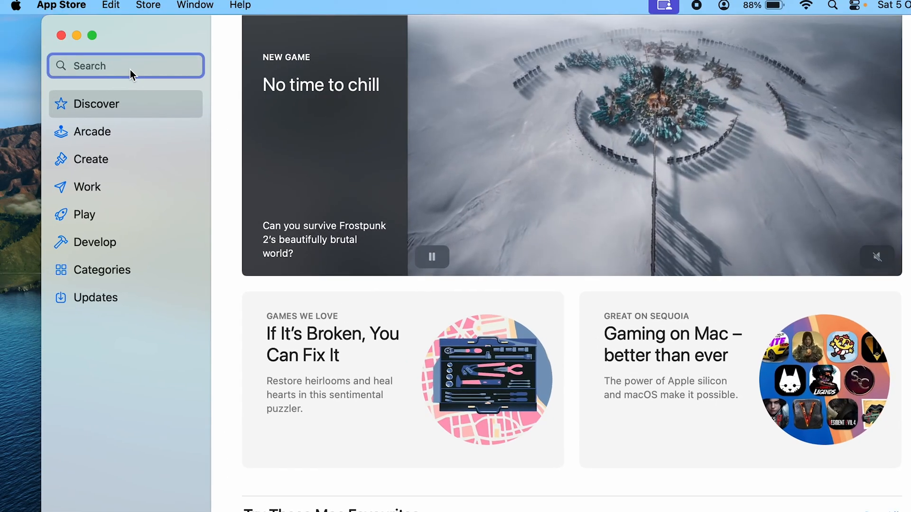
type("facebook")
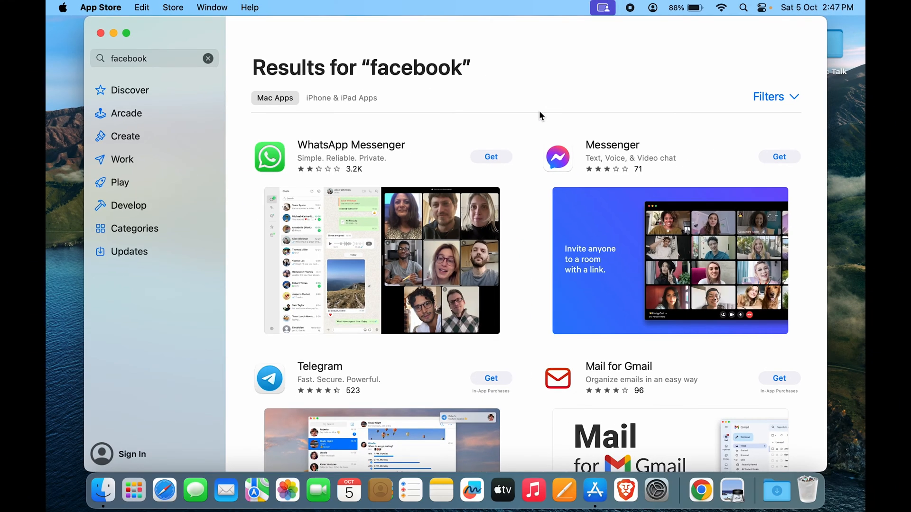
mouse_move(606, 251)
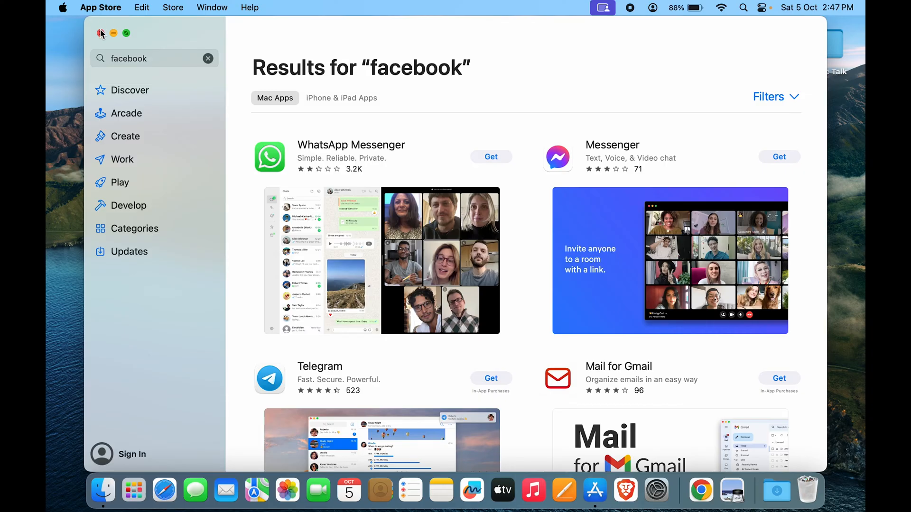
Close the App Store, launch Safari, and load facebook.com from the Facebook favourite
left_click(101, 33)
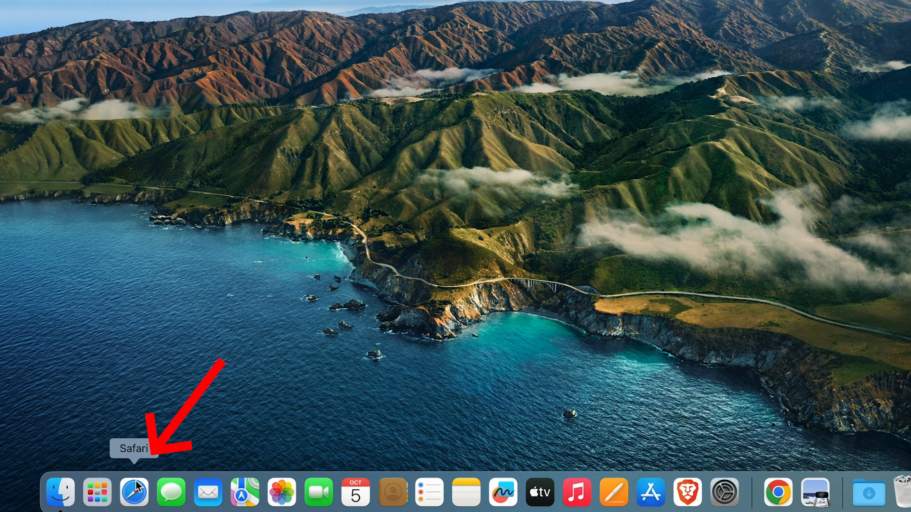
left_click(135, 492)
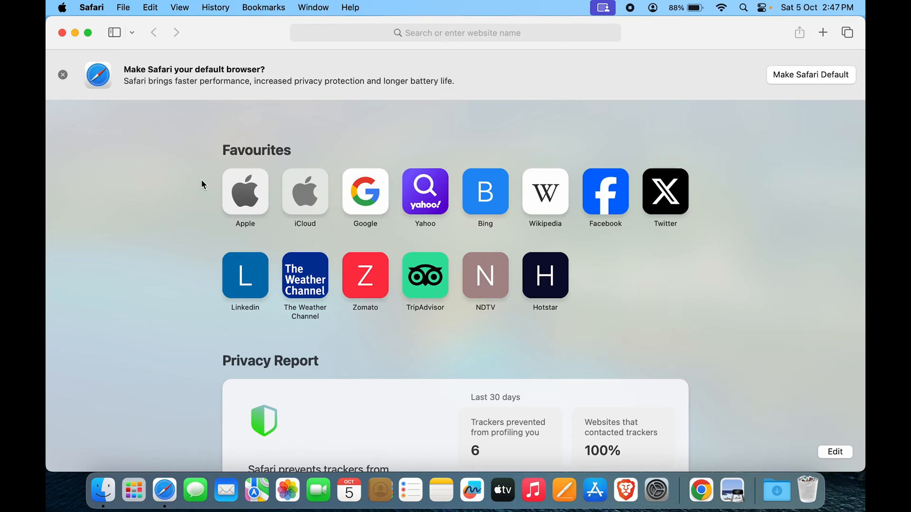
mouse_move(605, 209)
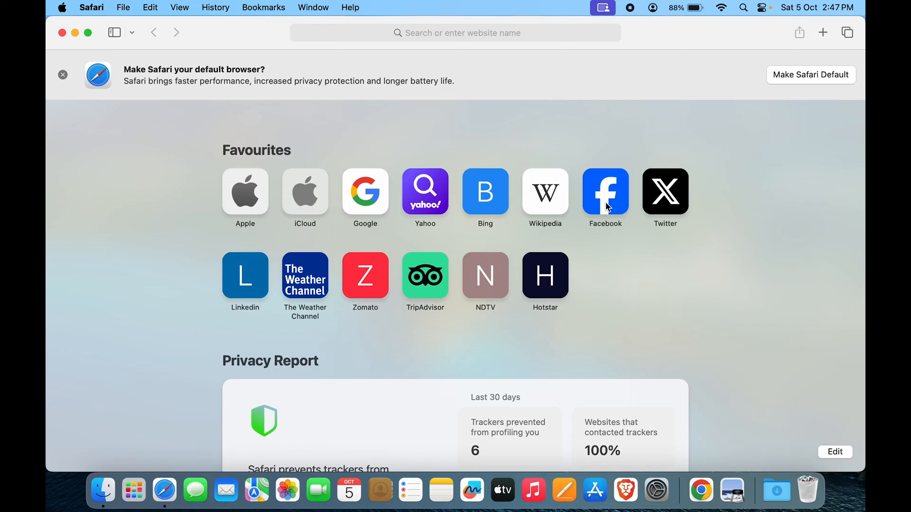
left_click(605, 192)
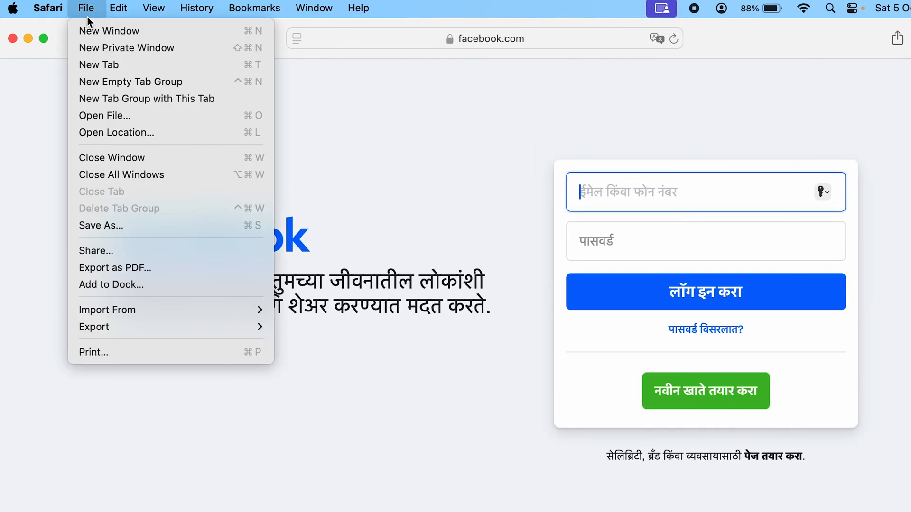
mouse_move(111, 284)
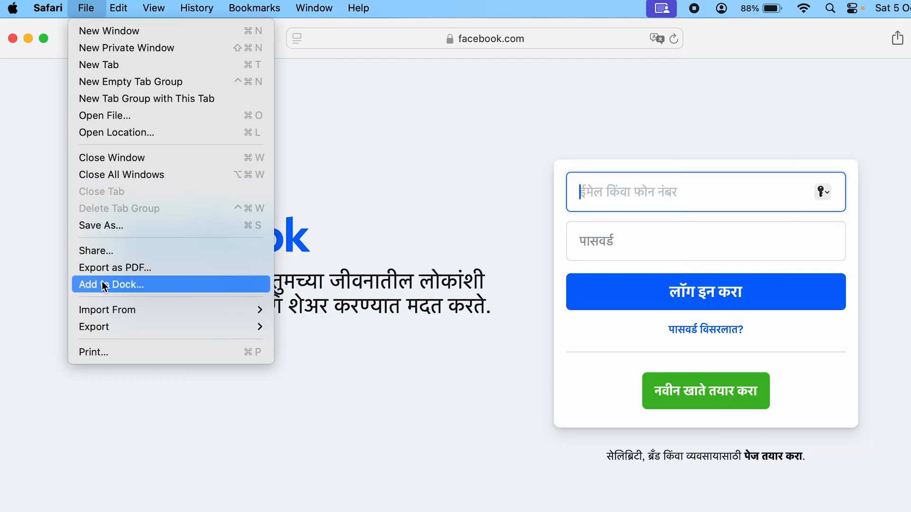
mouse_move(103, 299)
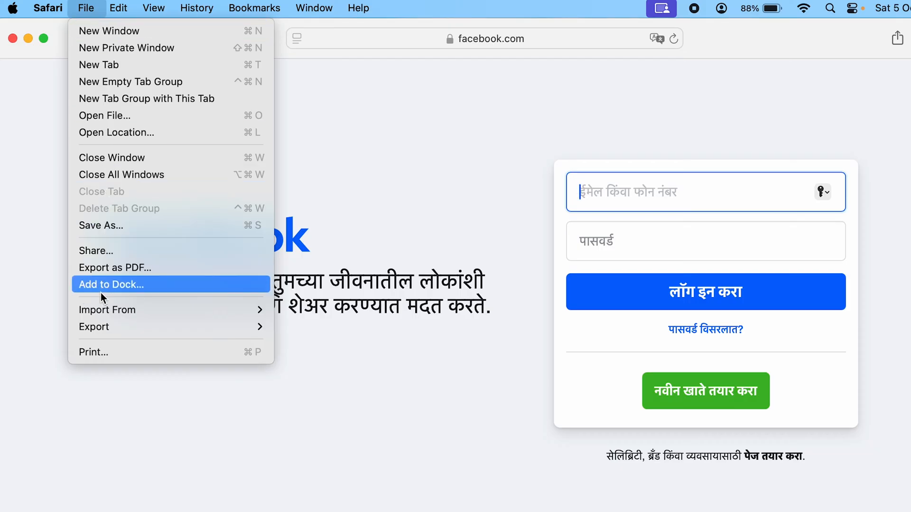
Add the Facebook site to the Dock from Safari's File menu, keeping the name Facebook
left_click(111, 285)
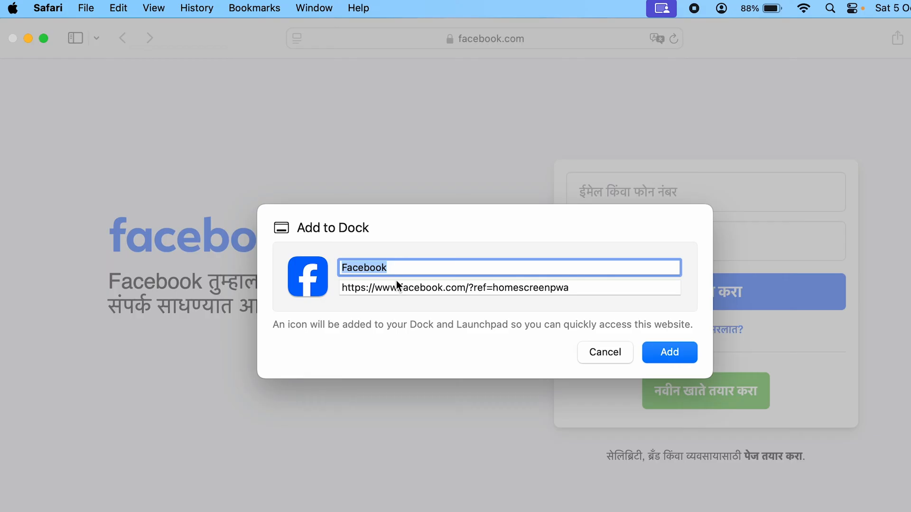
mouse_move(680, 366)
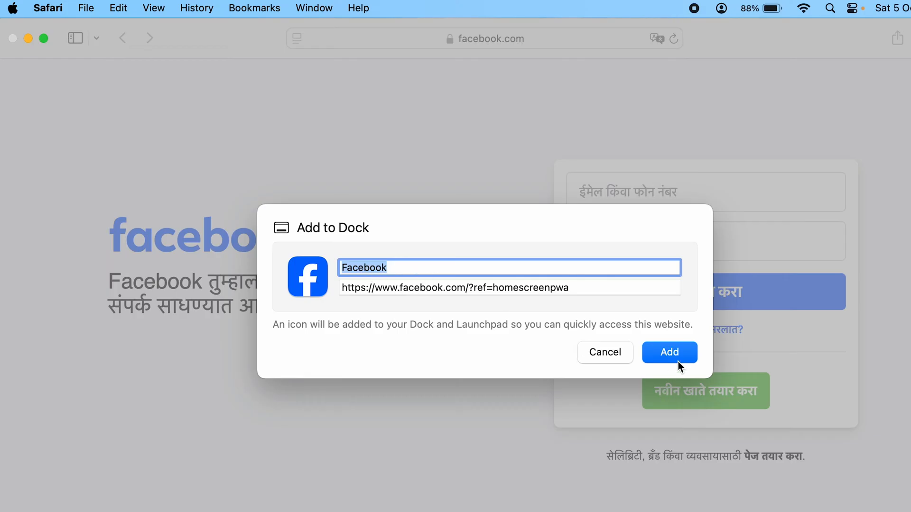
left_click(669, 352)
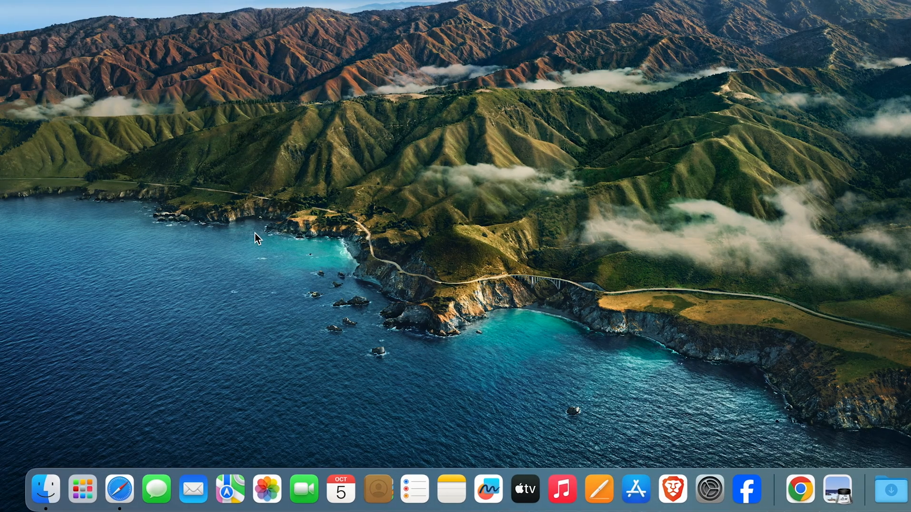
right_click(119, 489)
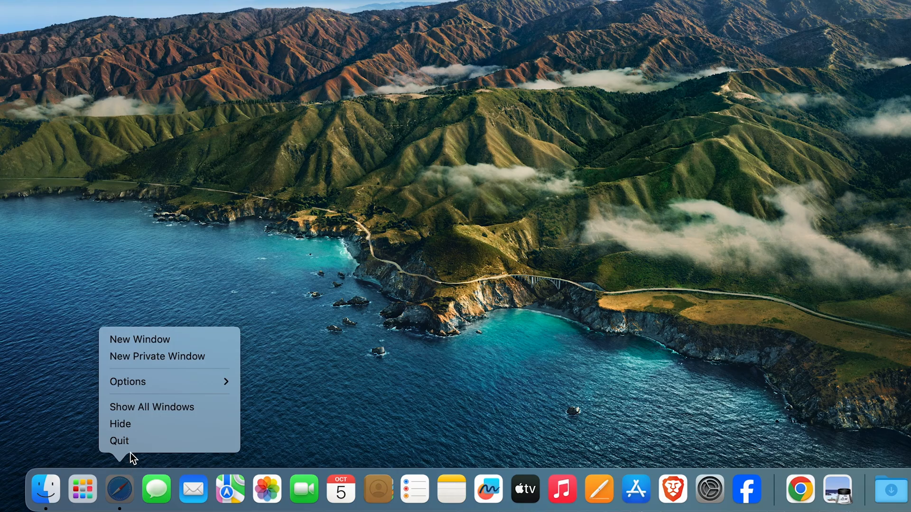
mouse_move(745, 488)
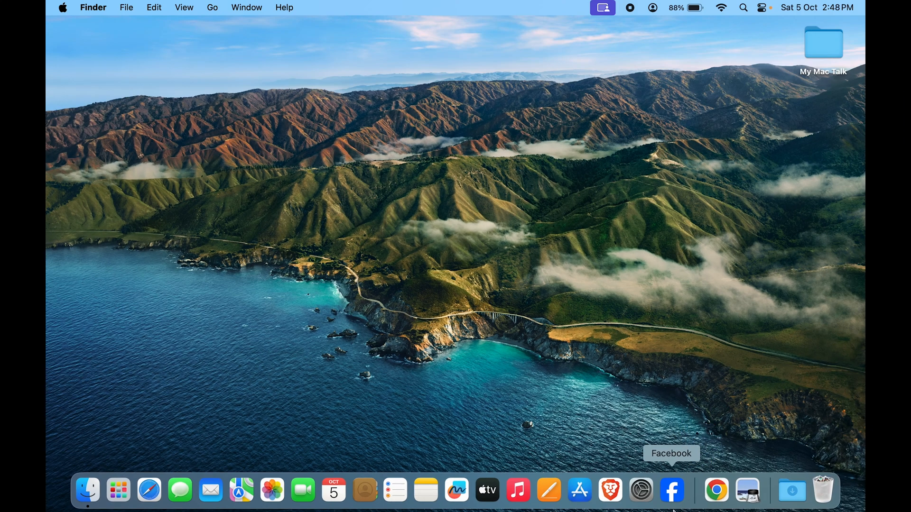
mouse_move(522, 313)
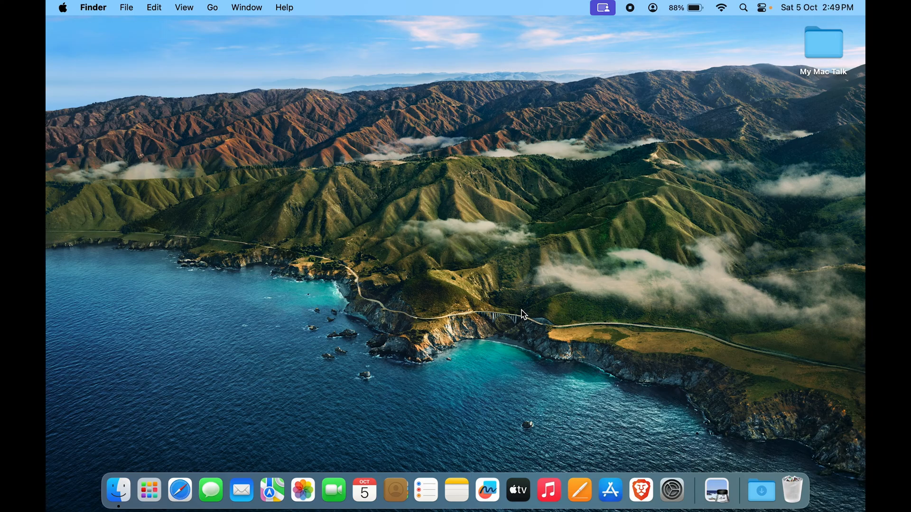
mouse_move(470, 235)
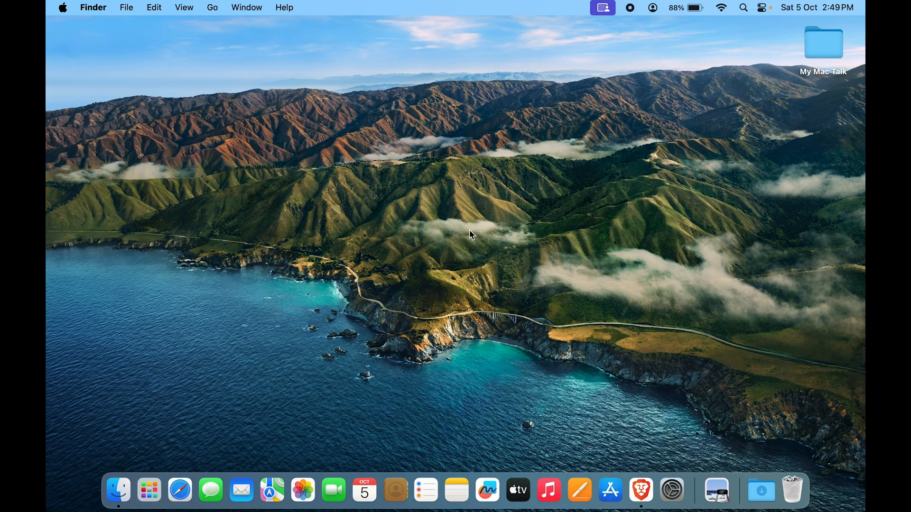
mouse_move(370, 329)
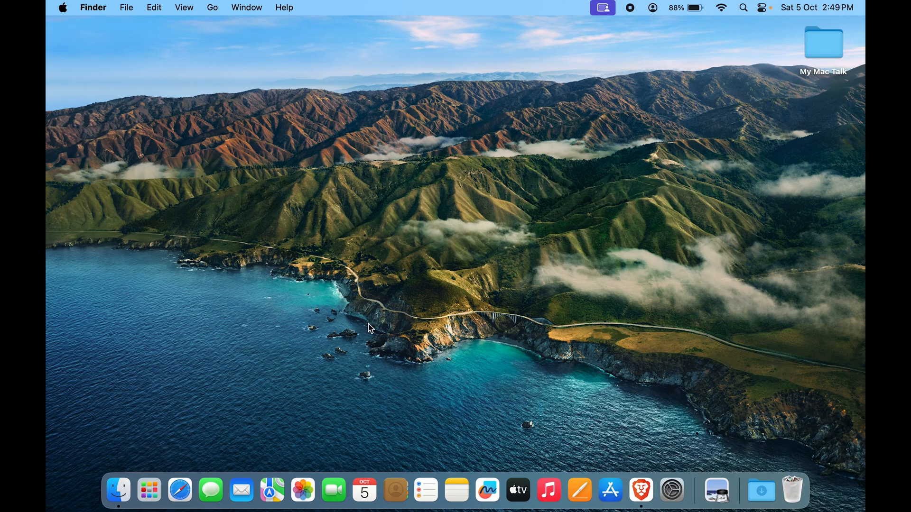
mouse_move(120, 489)
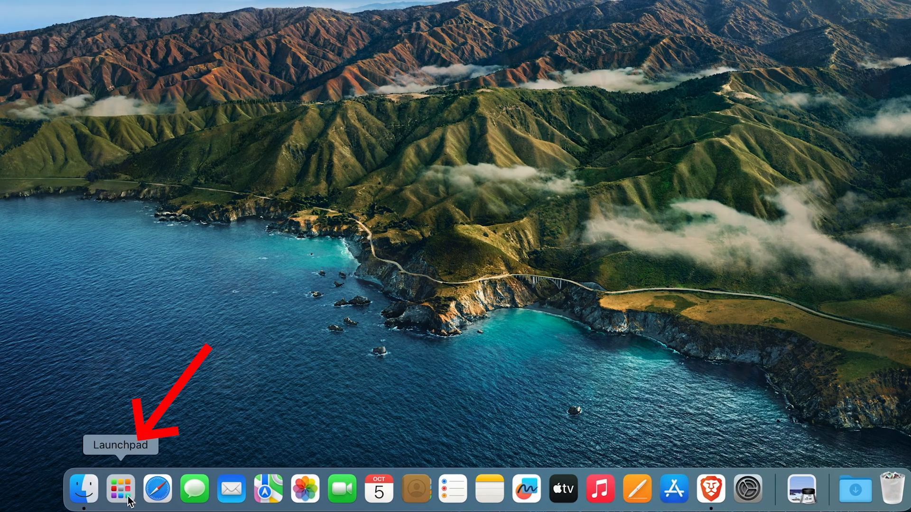
Launch Google Chrome and go to facebook.com via the 'faceb' address suggestion
left_click(120, 488)
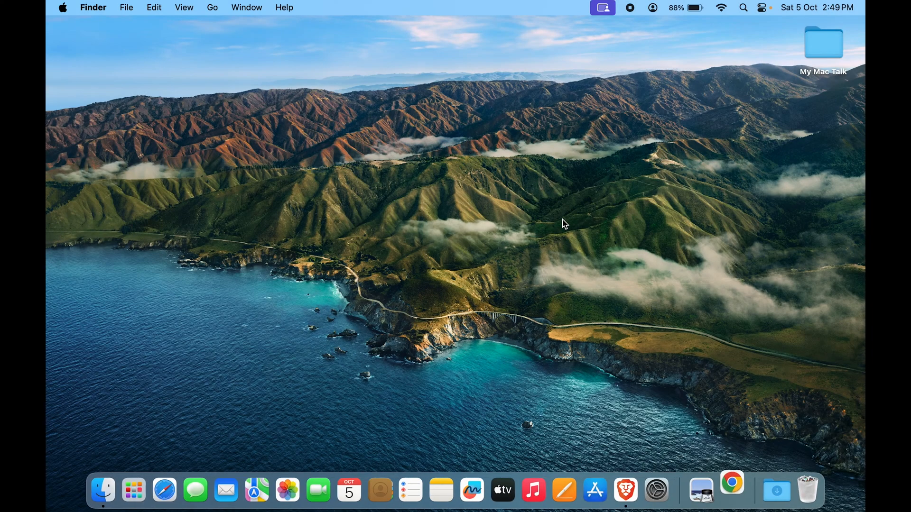
left_click(732, 490)
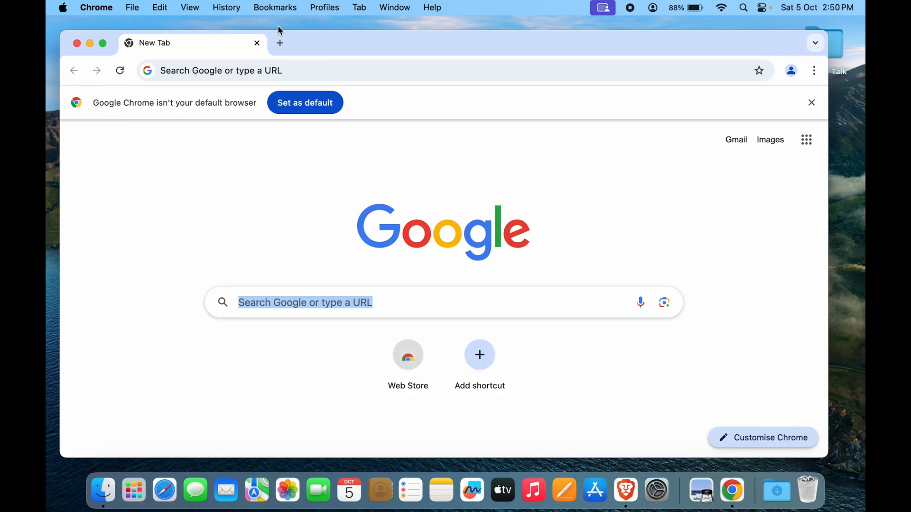
type("faceb")
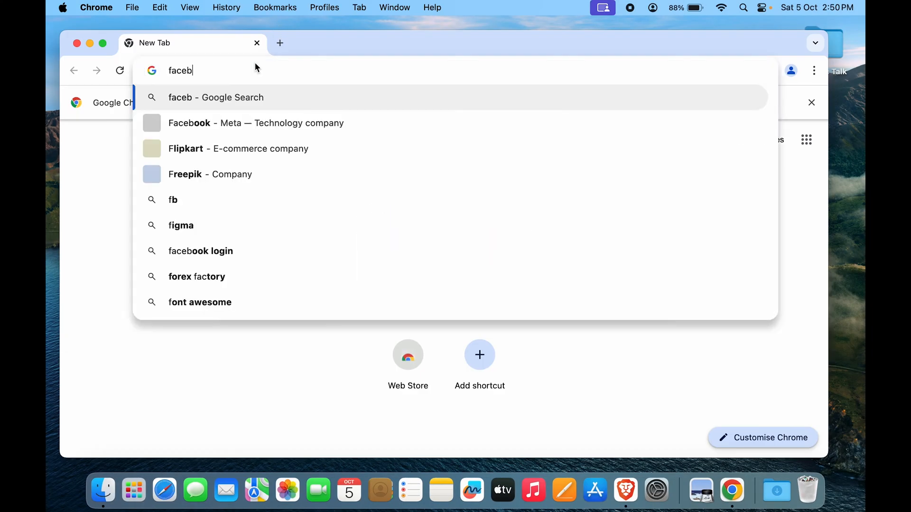
left_click(256, 122)
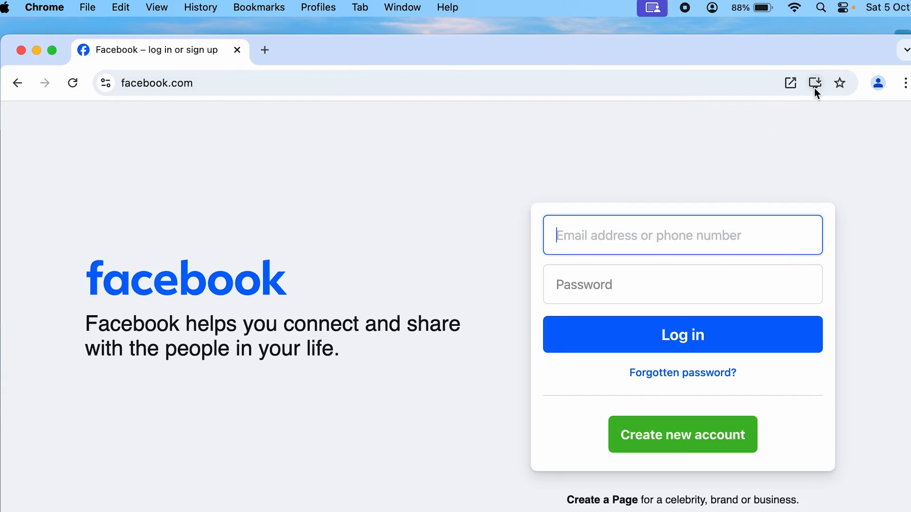
mouse_move(815, 83)
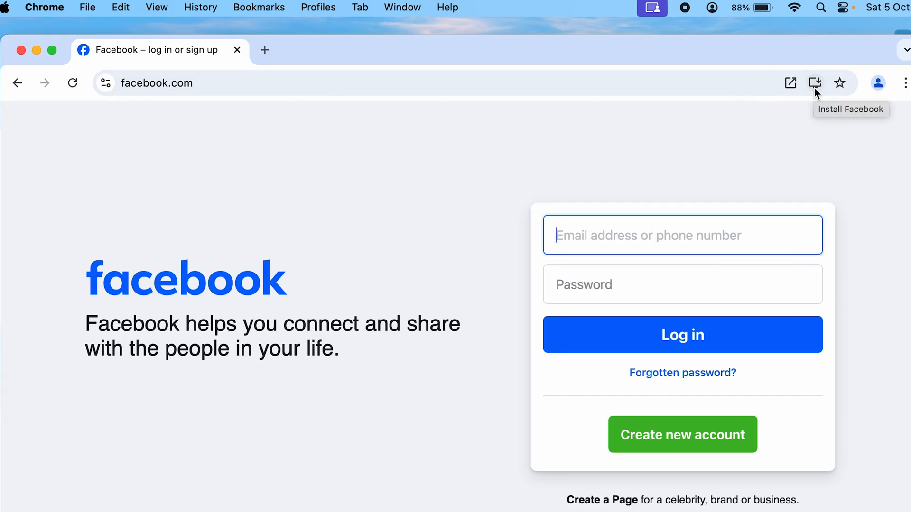
Install Facebook as a Chrome app from the address bar and close its window
left_click(815, 83)
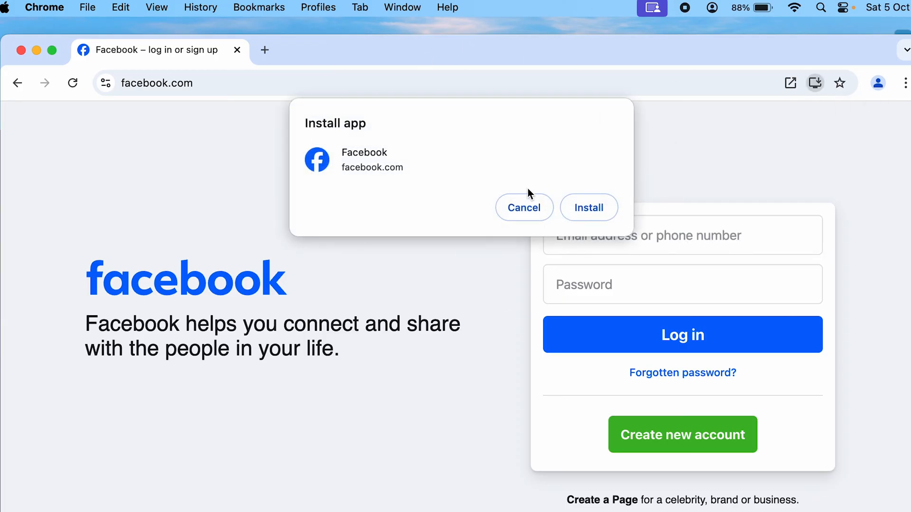
mouse_move(498, 165)
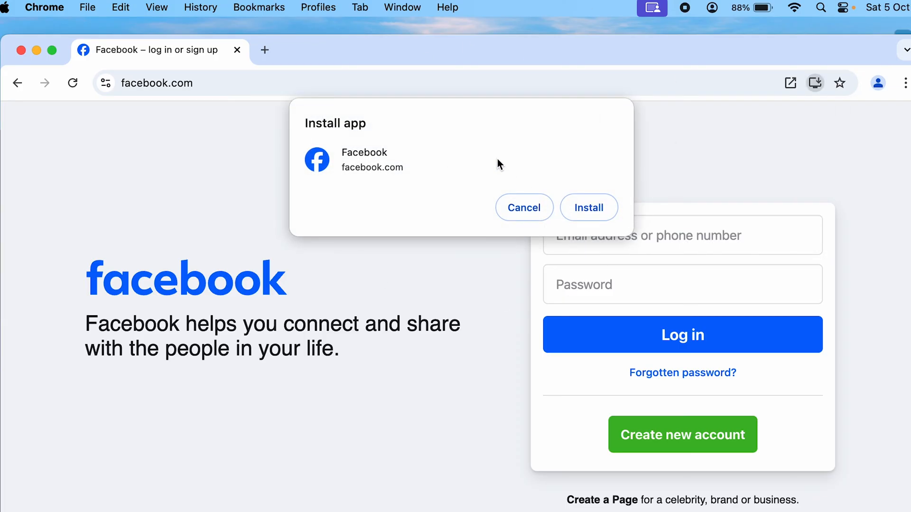
left_click(588, 208)
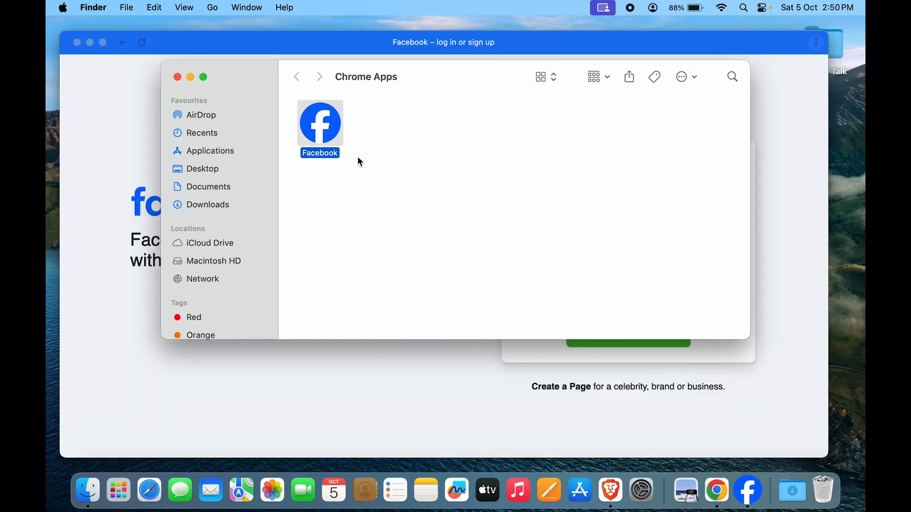
mouse_move(371, 96)
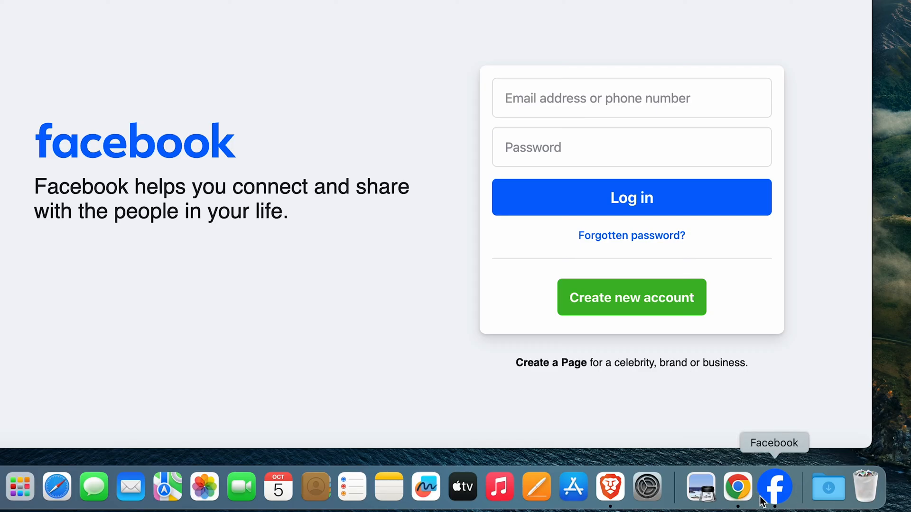
left_click(716, 489)
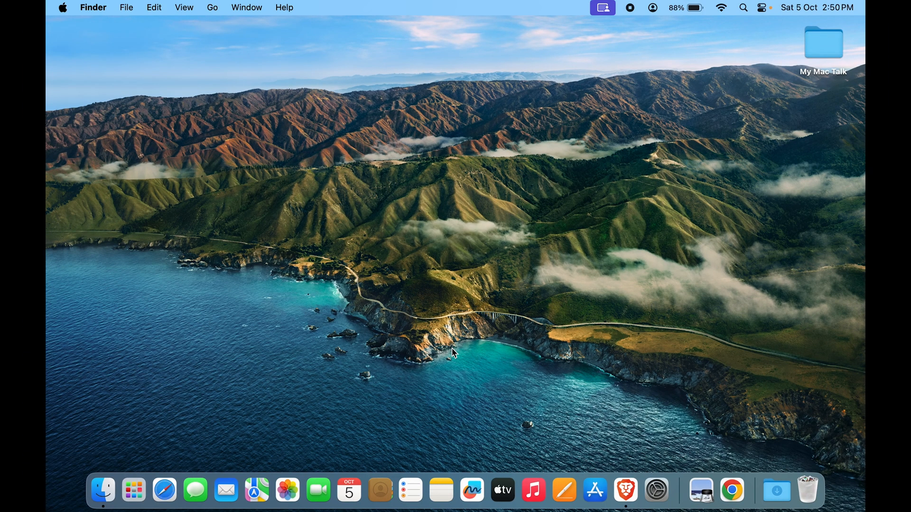
Open Launchpad to view both installed Facebook app icons
left_click(68, 490)
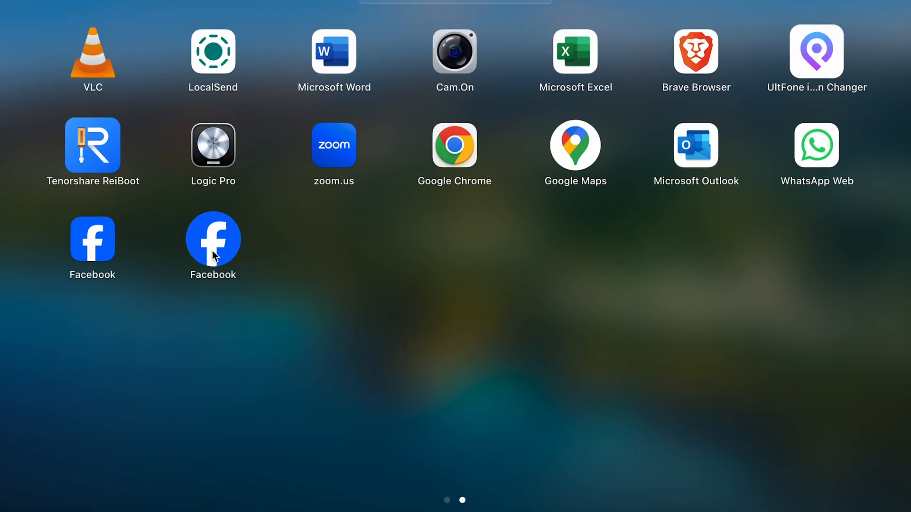
mouse_move(235, 290)
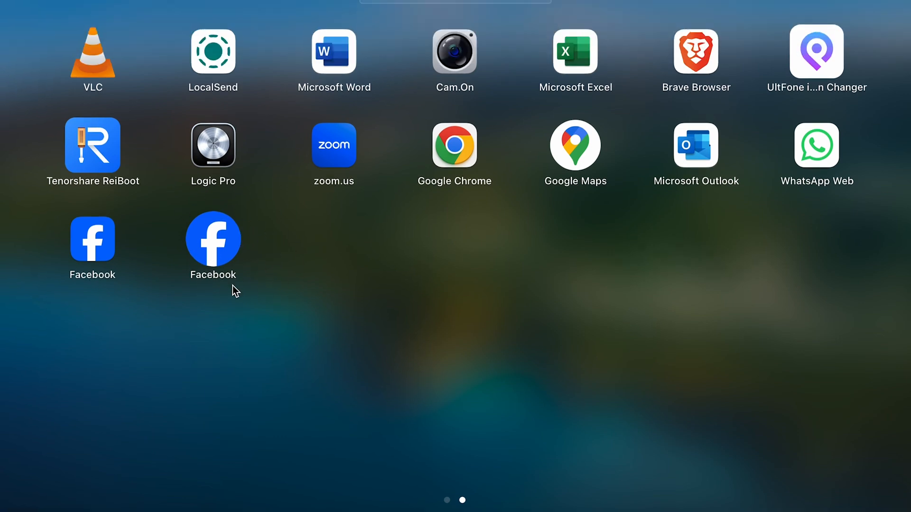
mouse_move(122, 285)
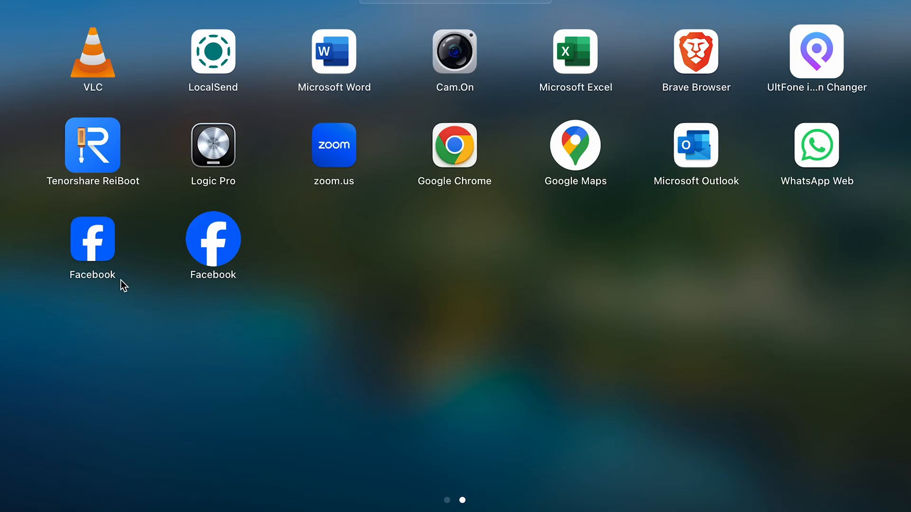
mouse_move(90, 315)
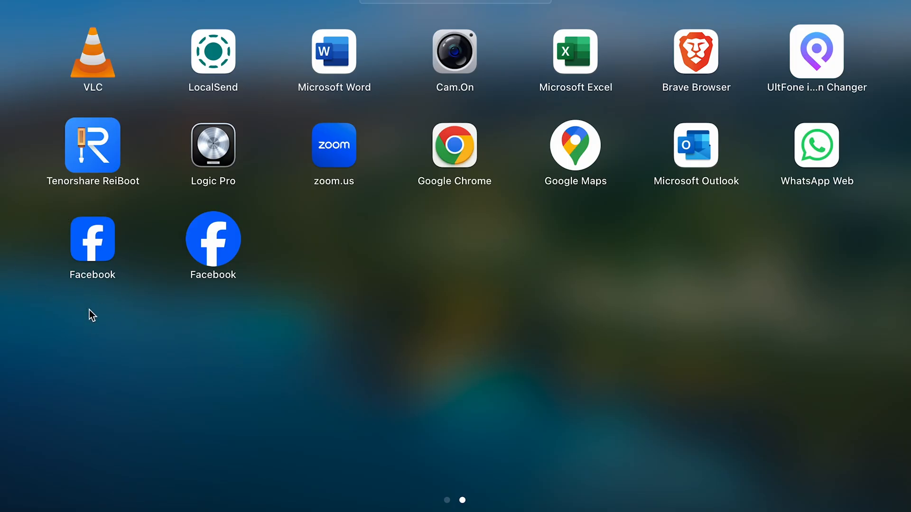